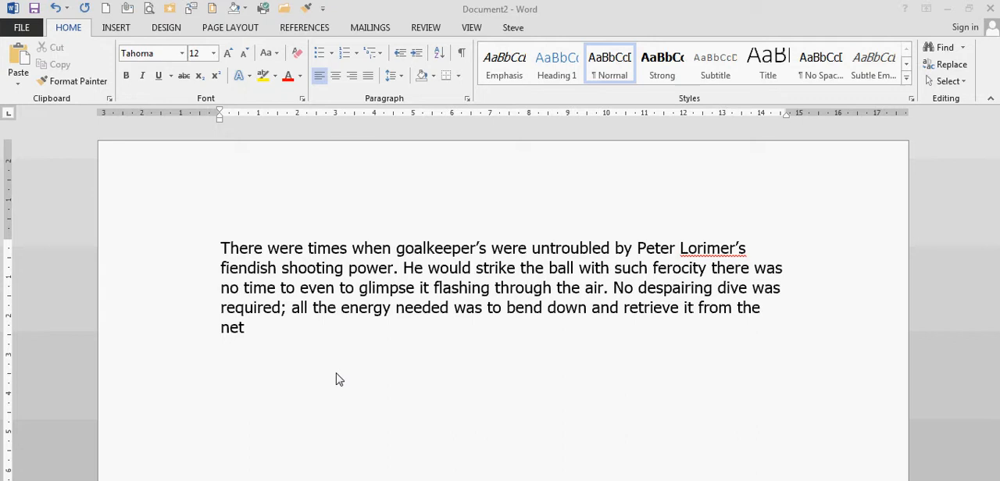
mouse_move(426, 318)
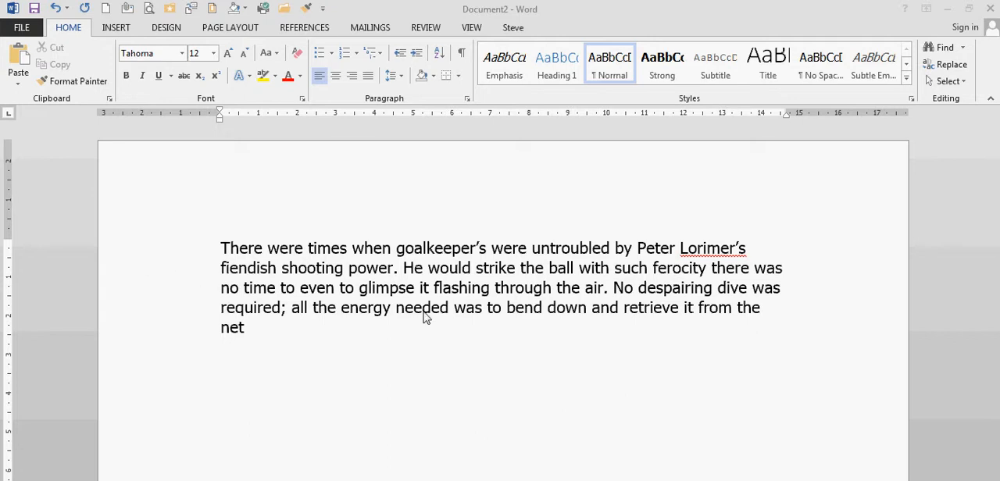
mouse_move(402, 285)
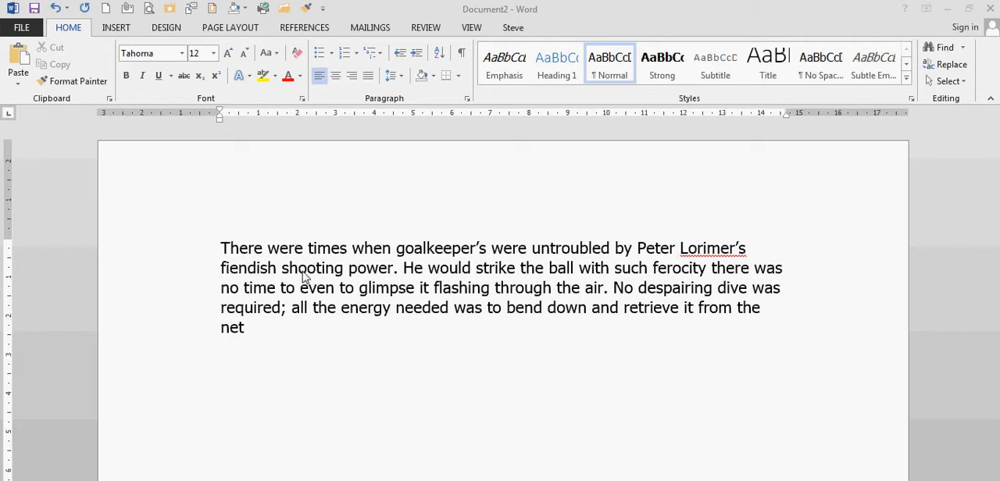
mouse_move(373, 269)
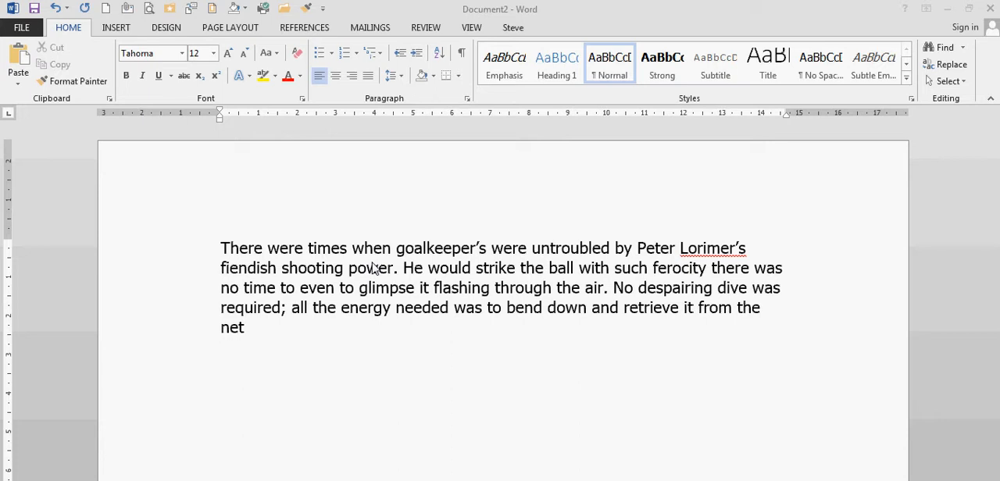
mouse_move(213, 279)
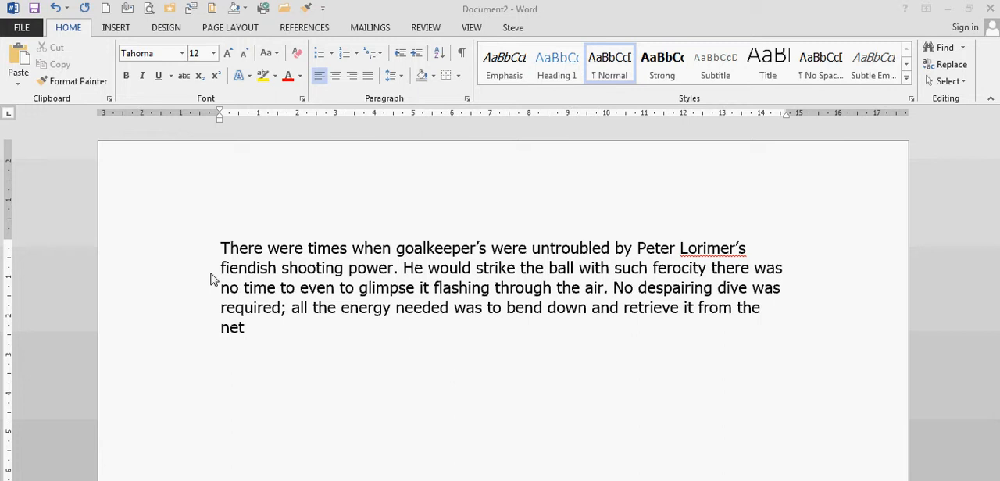
mouse_move(194, 279)
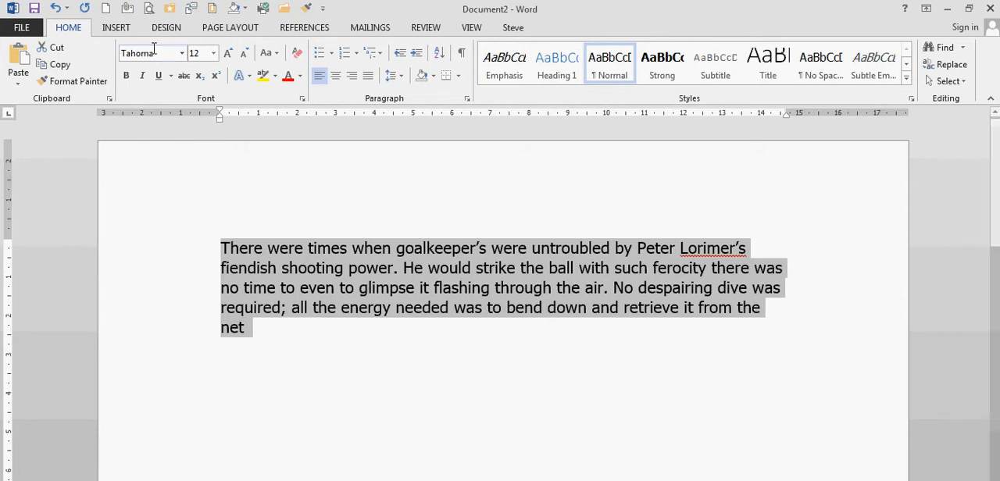
Step: Open the Insert tab's Quick Parts dropdown for the selected Lorimer paragraph
left_click(115, 28)
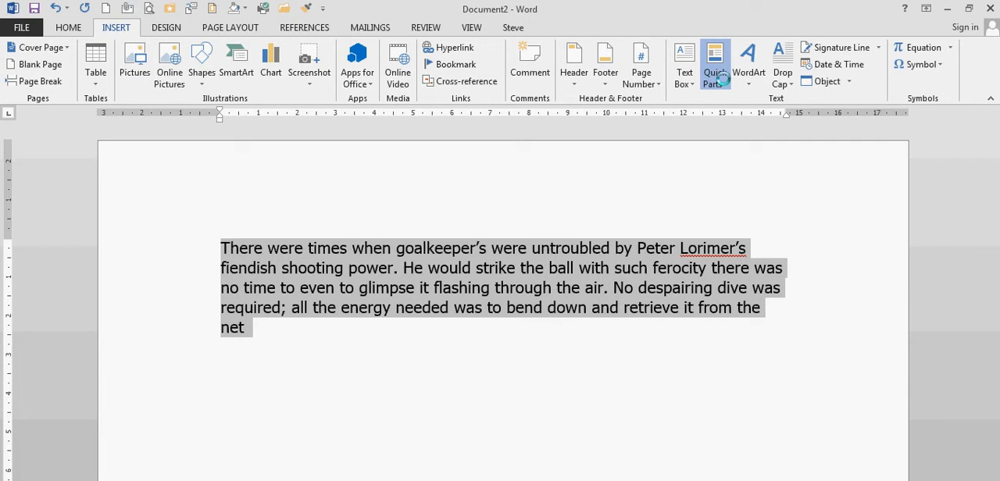
left_click(715, 64)
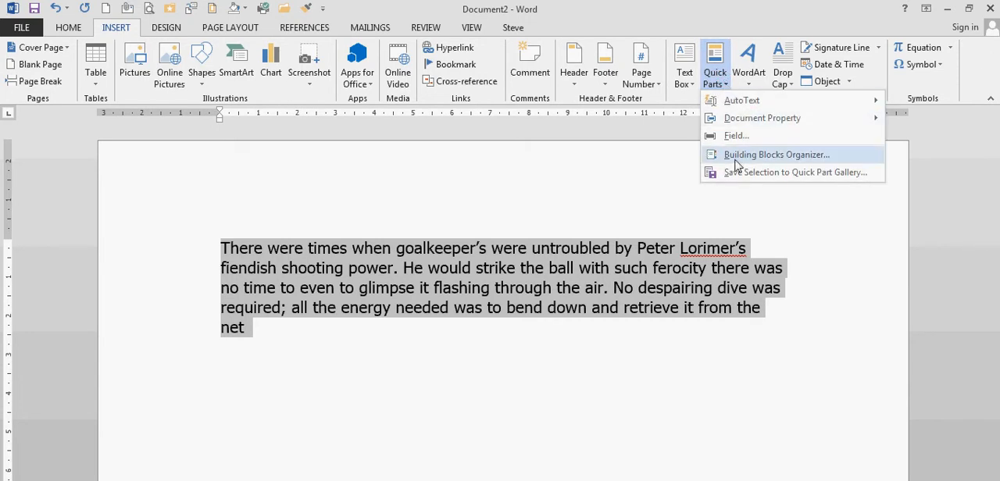
mouse_move(789, 171)
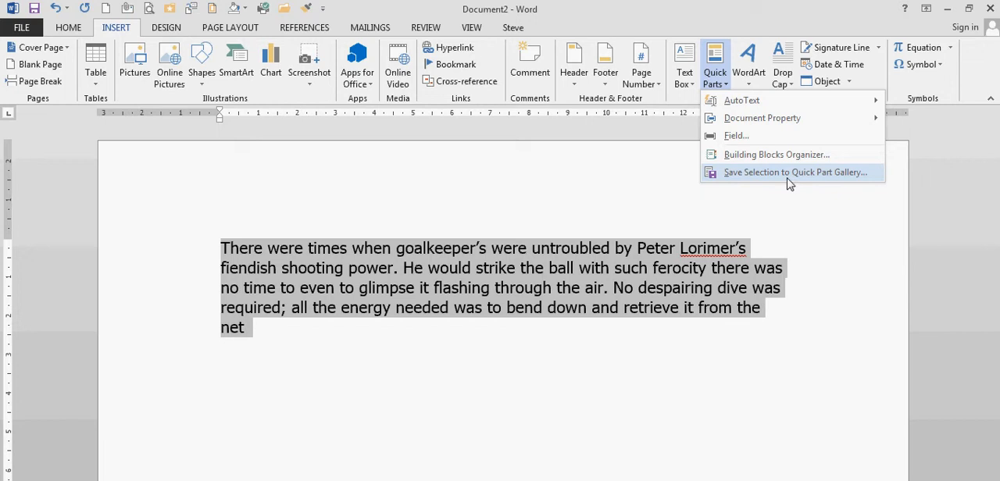
mouse_move(812, 182)
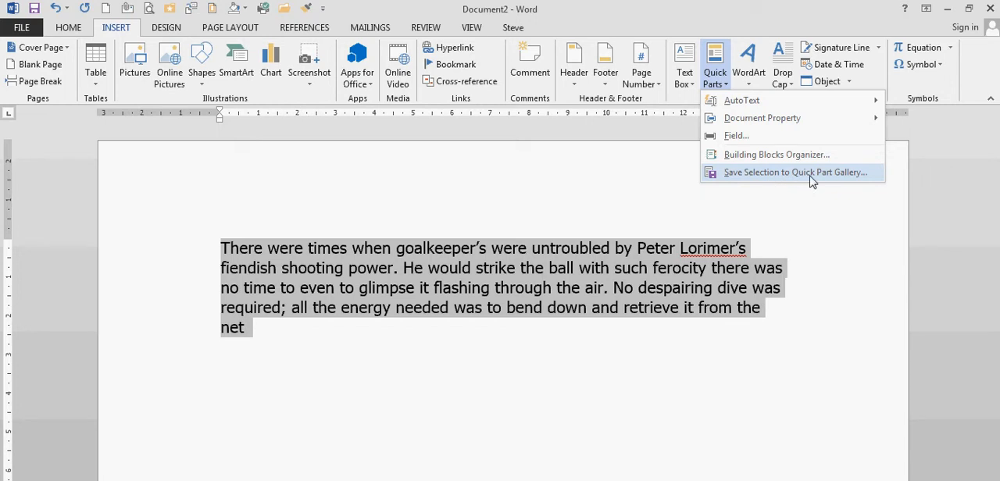
Step: Create a building block named 'Start' in the AutoText gallery, General category, saved in Normal
left_click(797, 172)
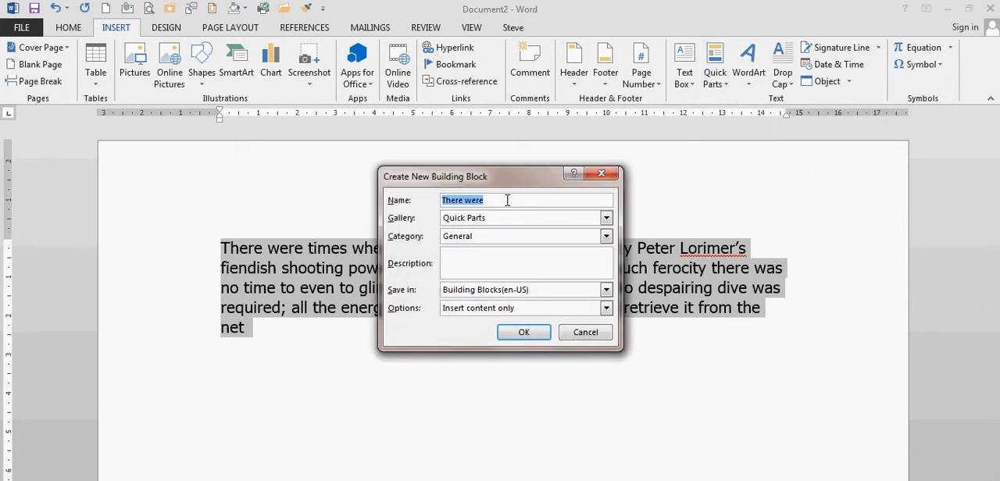
type("S")
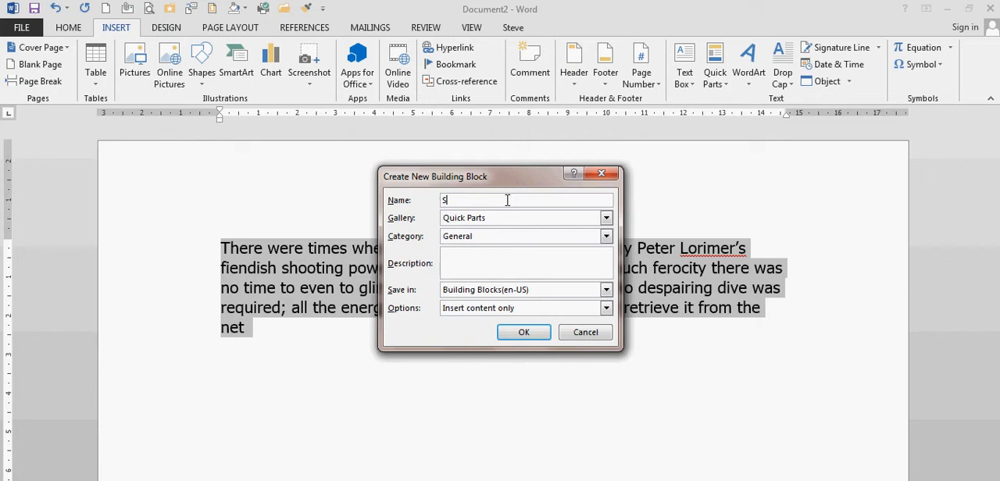
type("tart")
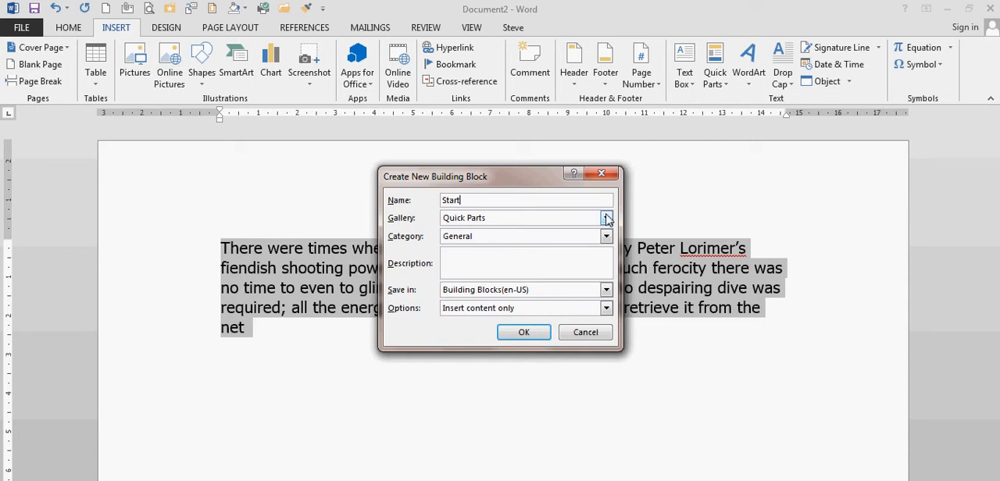
left_click(606, 218)
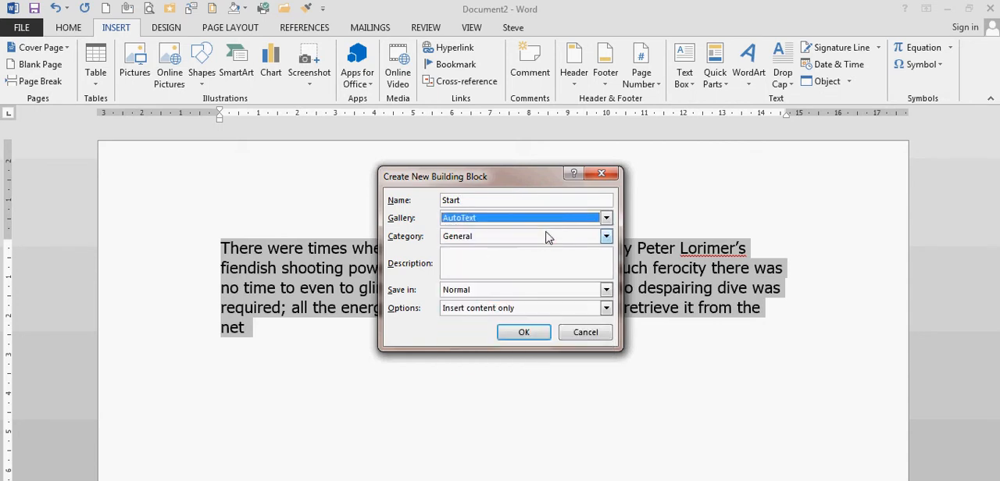
left_click(606, 236)
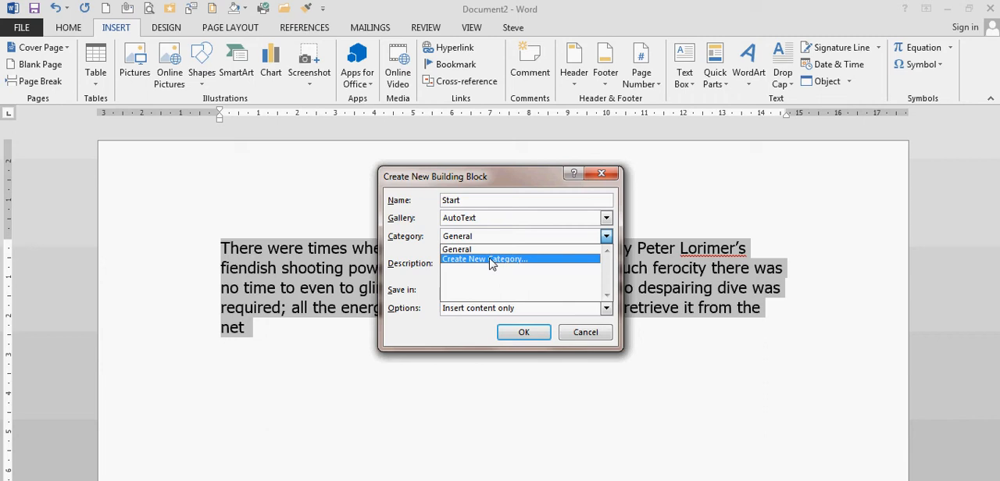
mouse_move(496, 249)
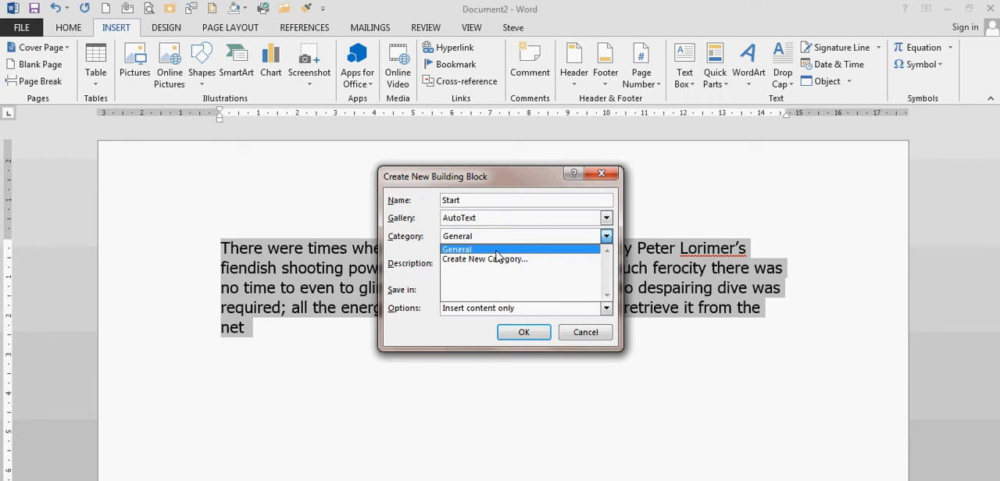
left_click(457, 249)
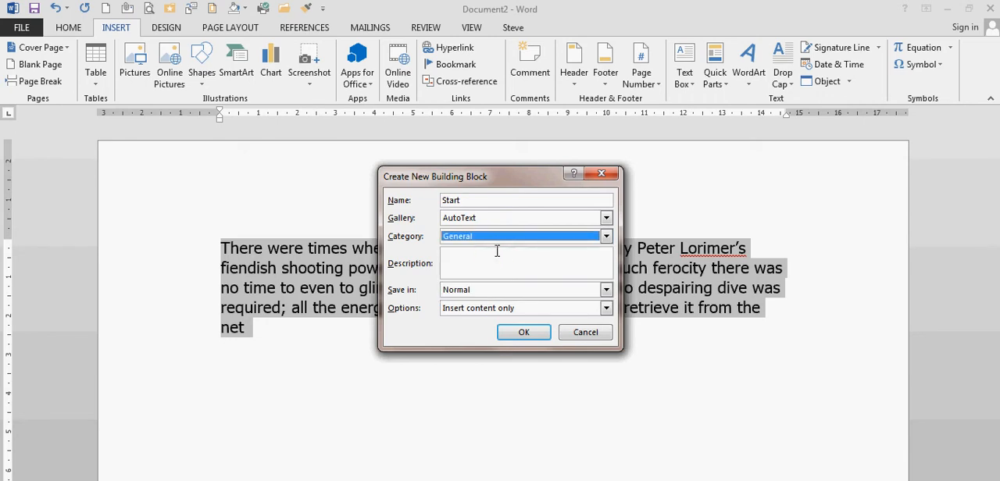
left_click(606, 289)
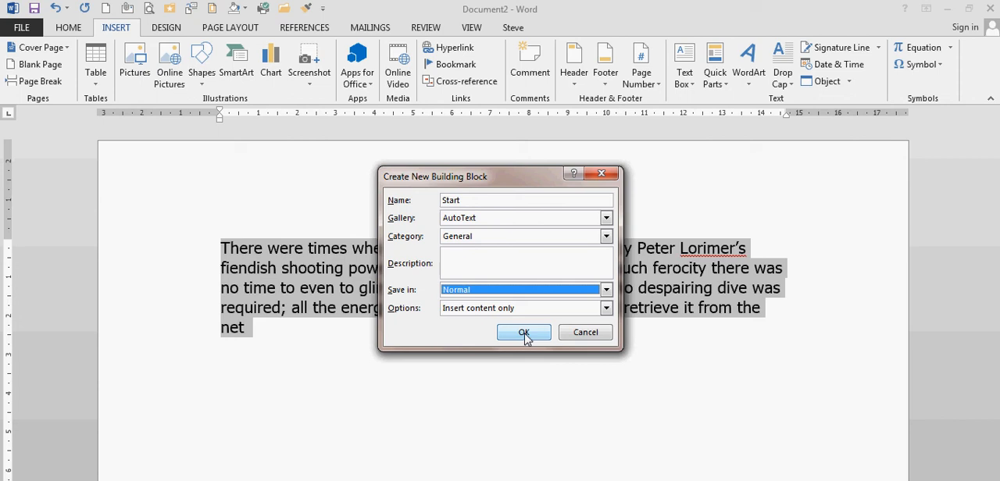
Step: Confirm the Start entry, then expand typed 'start' into the Lorimer paragraph
left_click(523, 332)
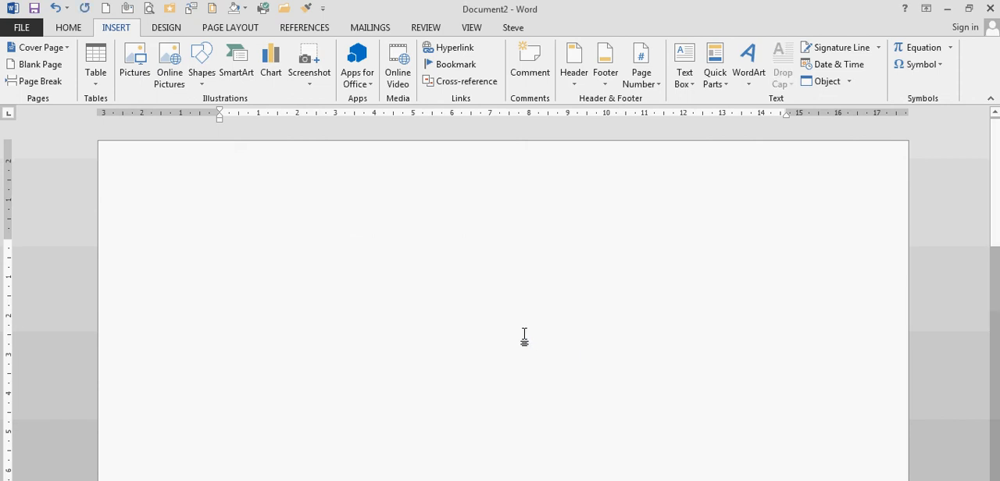
type("st")
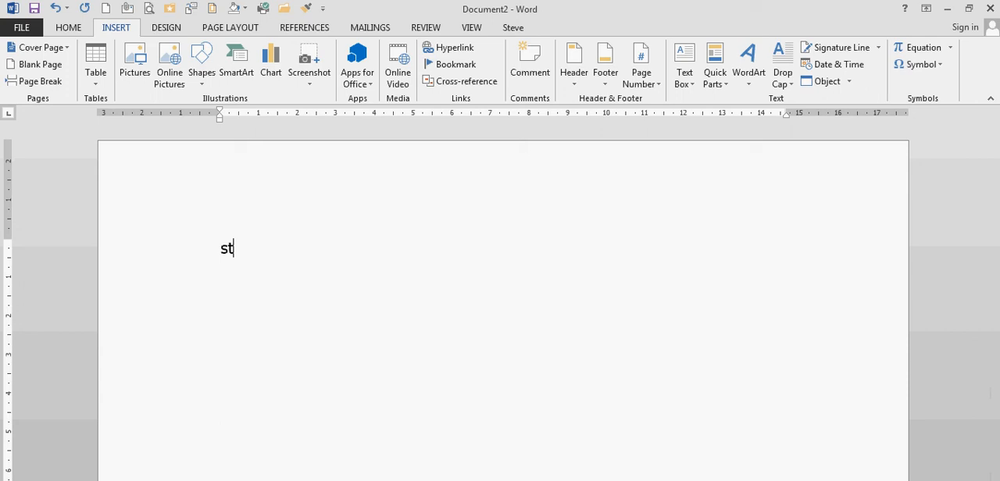
type("art")
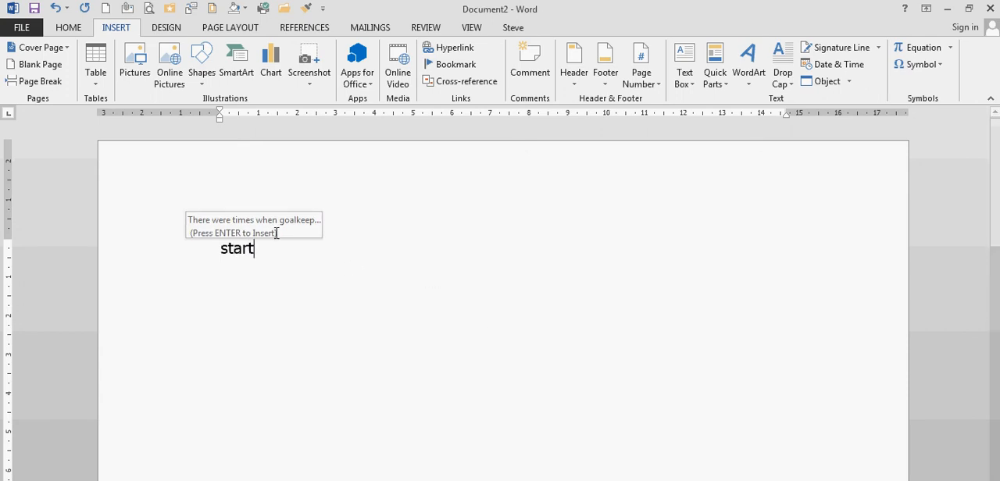
mouse_move(326, 280)
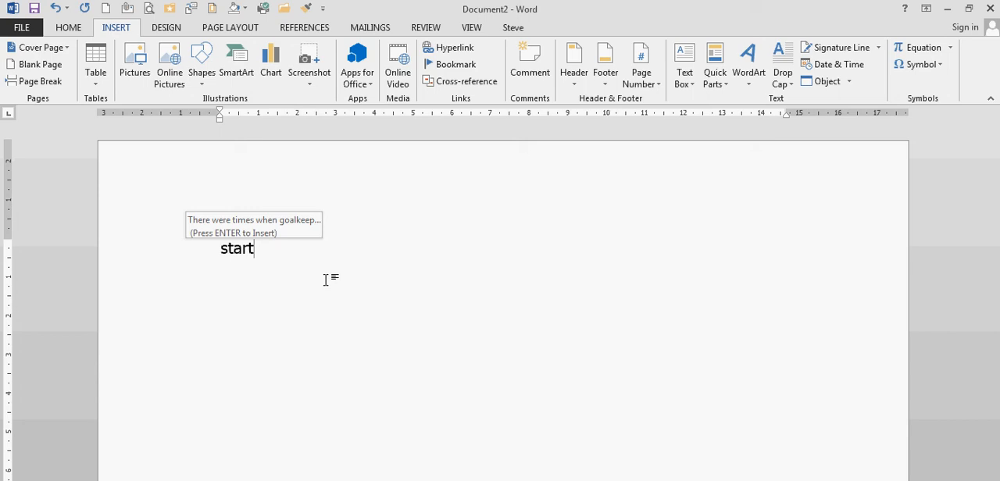
key("Return")
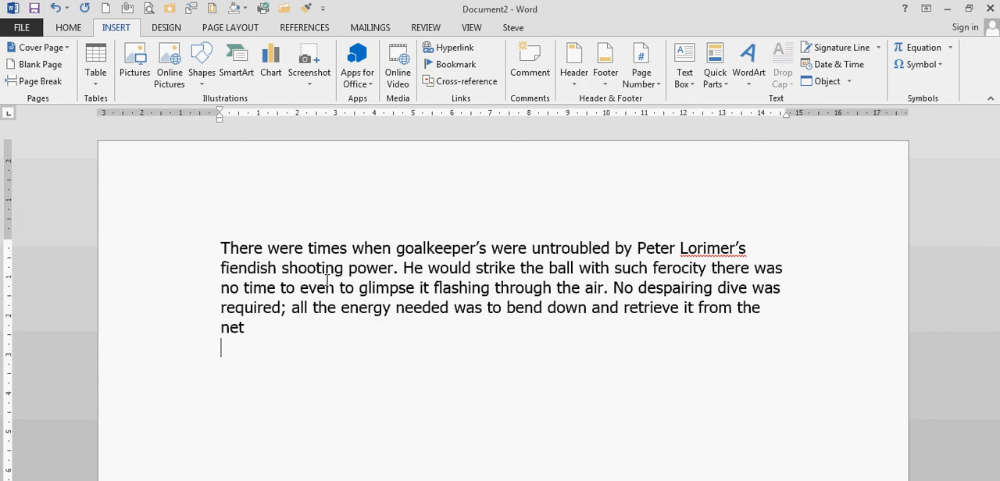